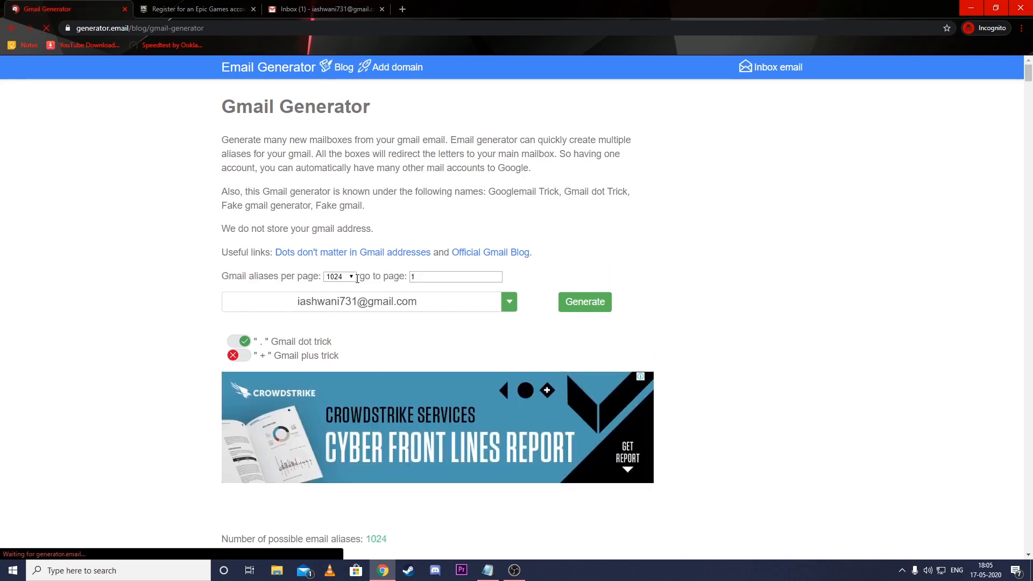
Step: Generate the 1,024 dot-trick Gmail aliases and paste the list into Notepad
left_click(583, 302)
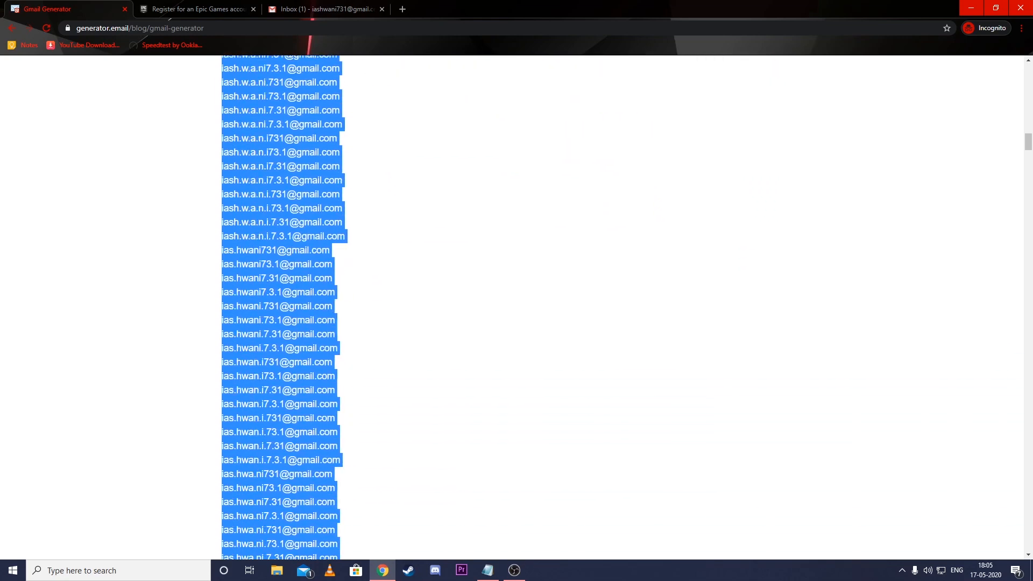
scroll("down", 3)
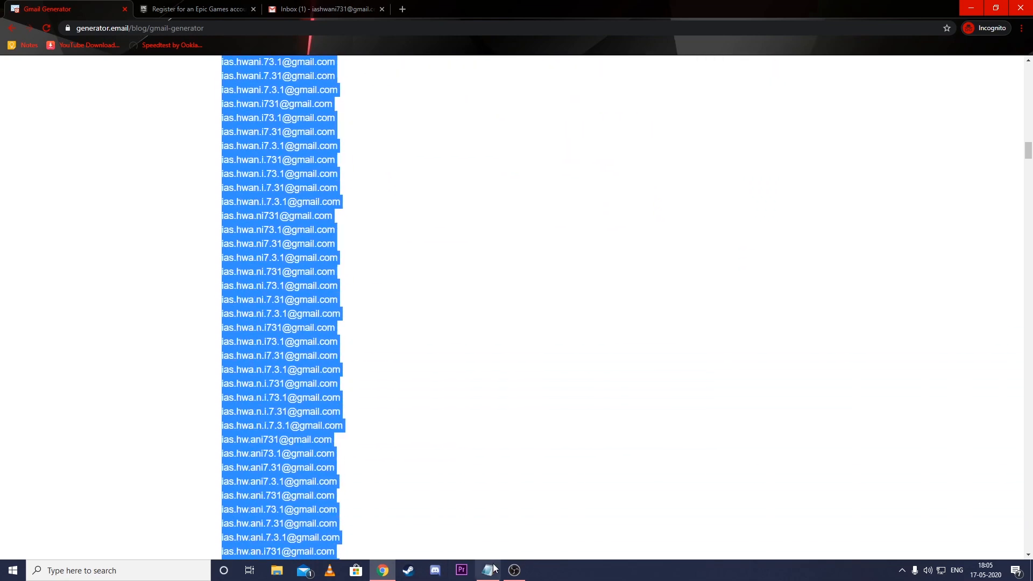
left_click(487, 570)
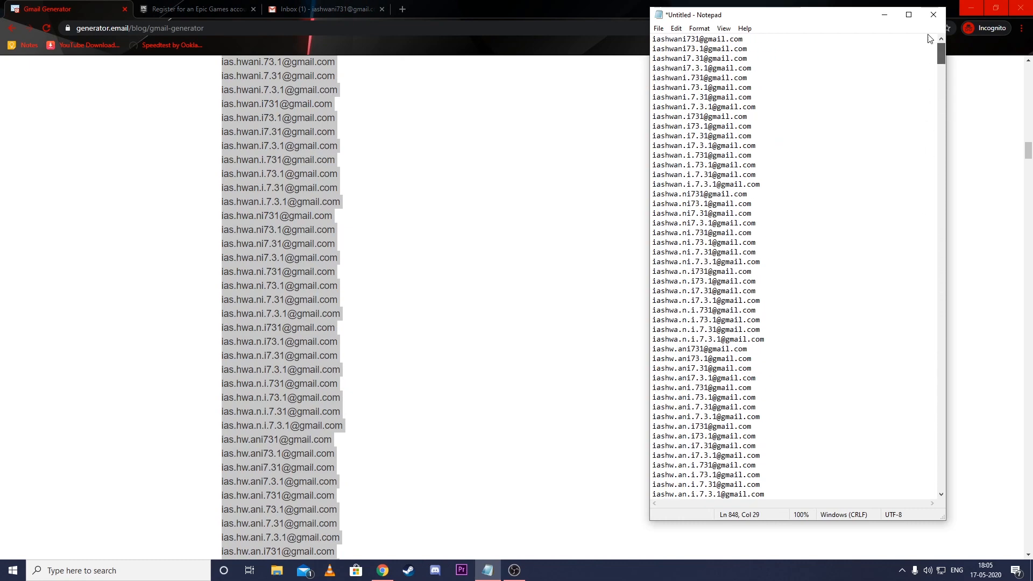
left_click(195, 9)
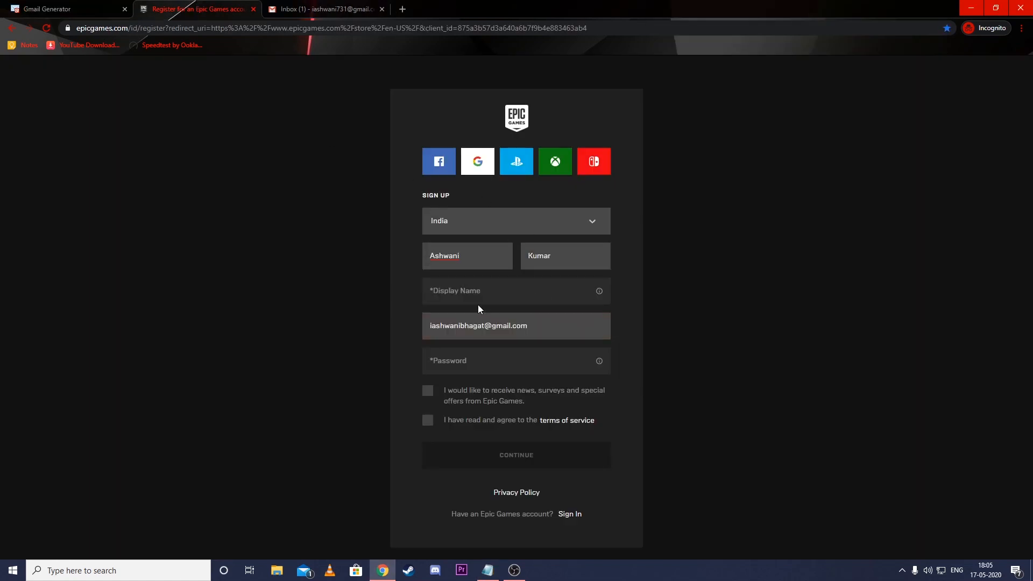
Step: Enter display name 'dgdhdrfh' and a dotted alias from Notepad as the email
type("dgdhdrfhzd")
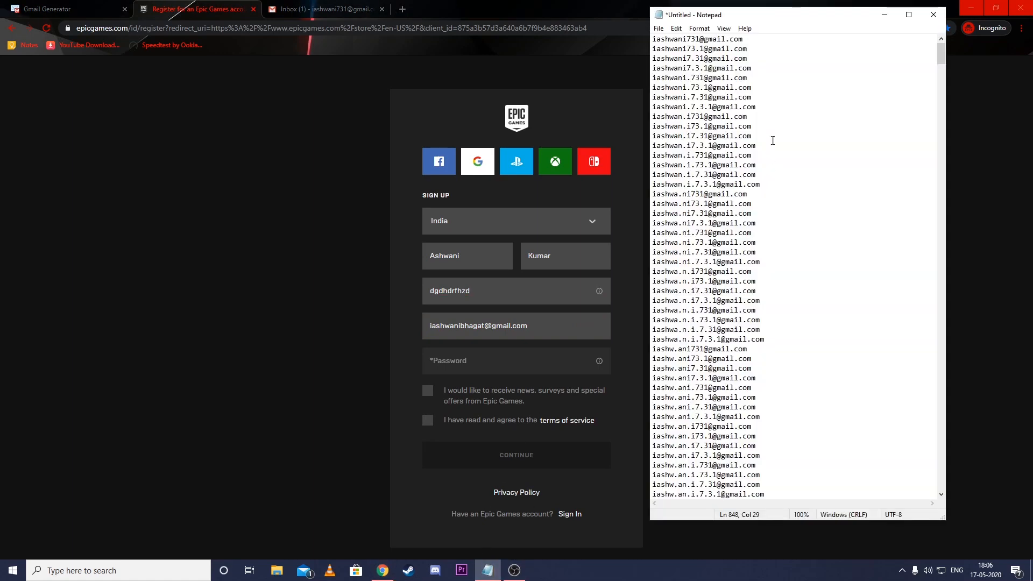
double_click(664, 58)
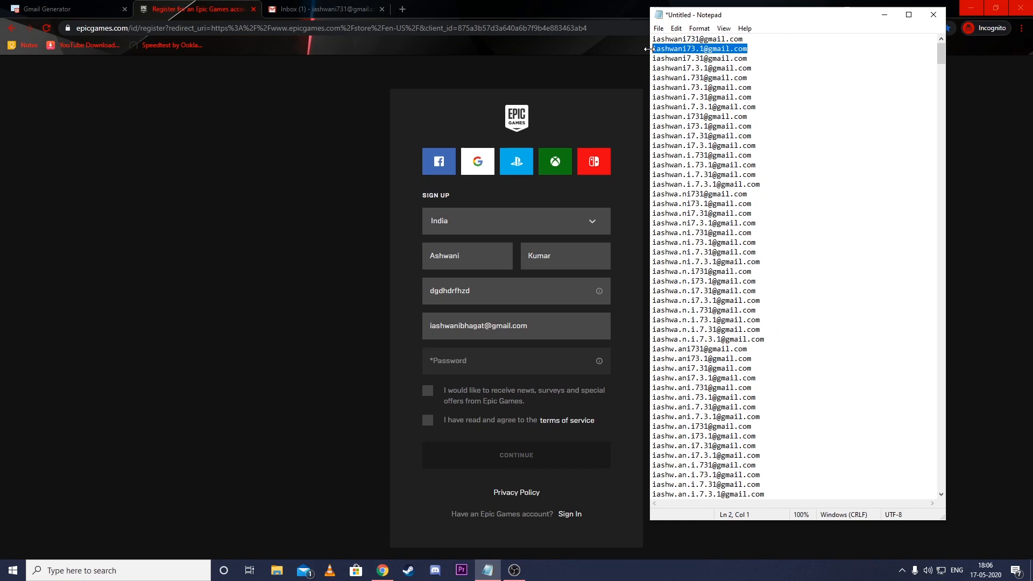
left_click(515, 324)
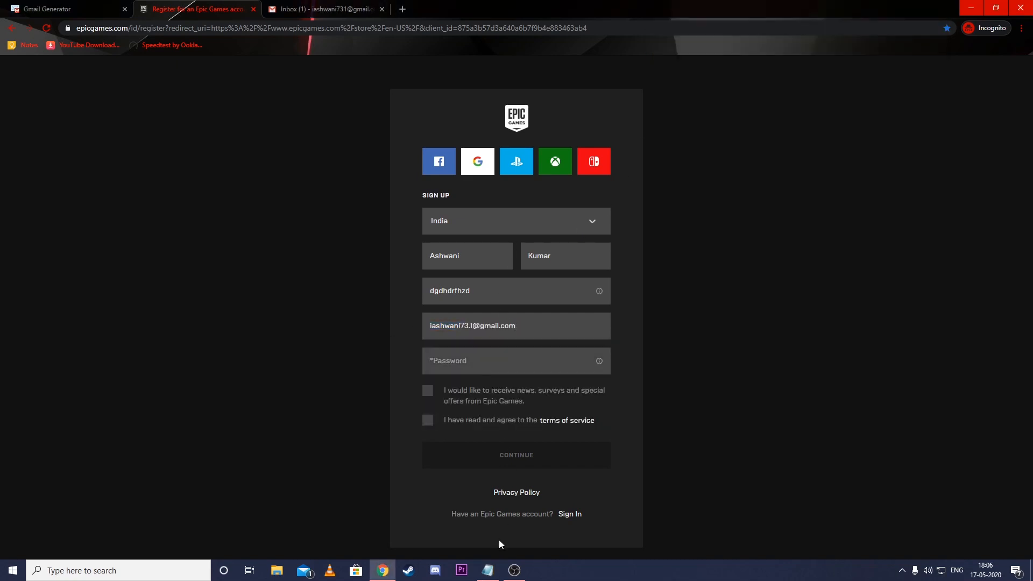
left_click(486, 570)
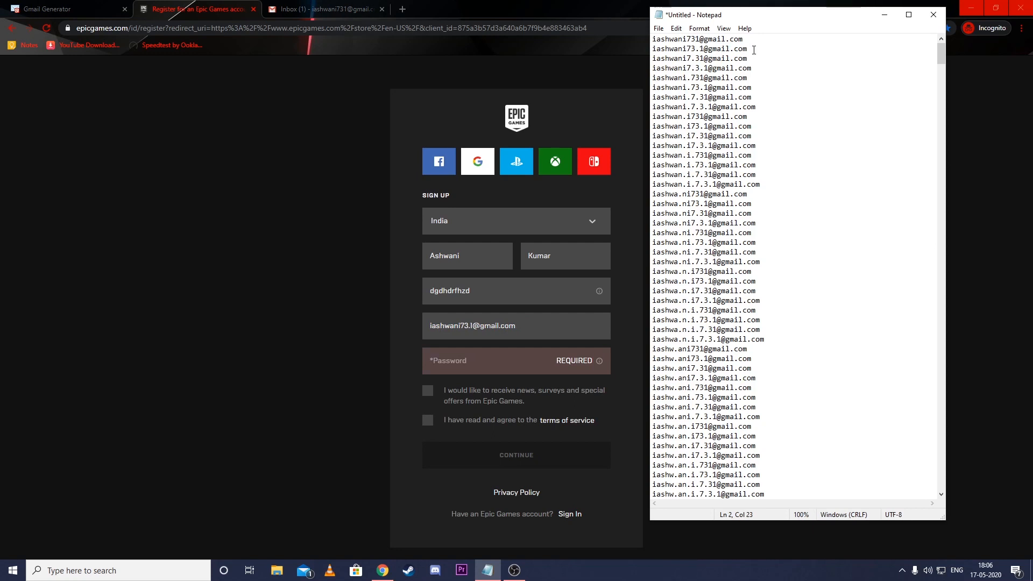
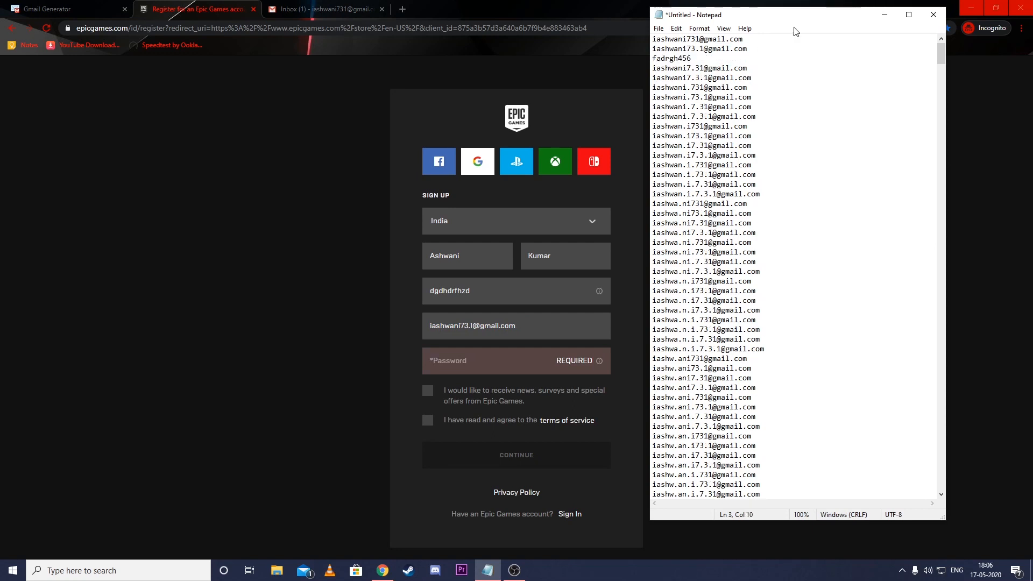
triple_click(671, 58)
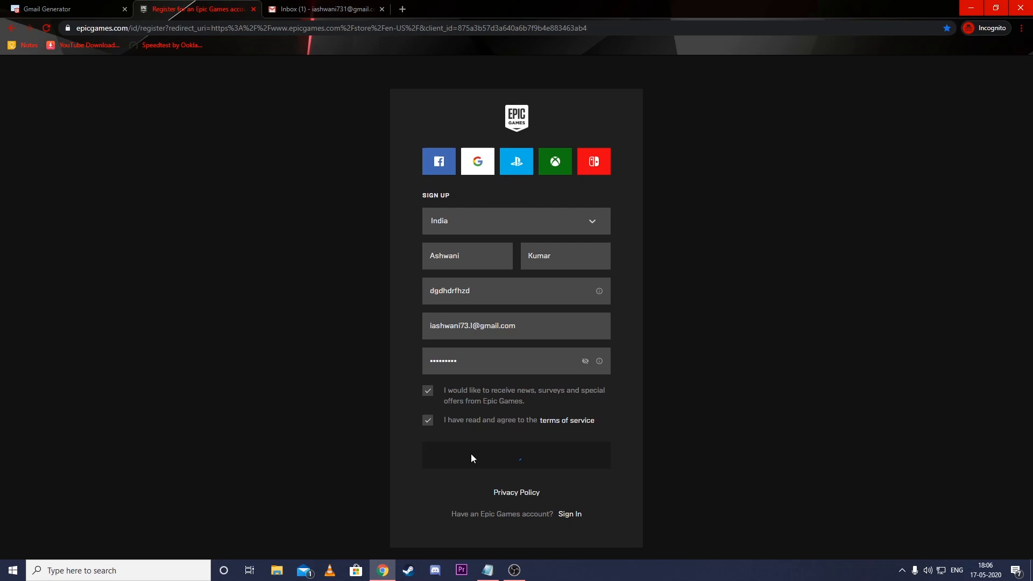
left_click(515, 455)
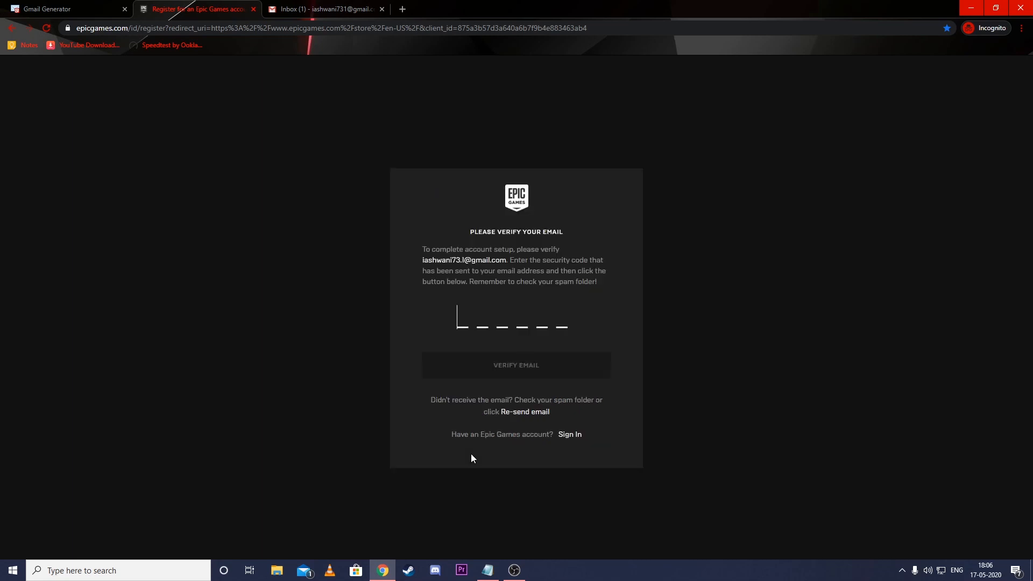
left_click(323, 9)
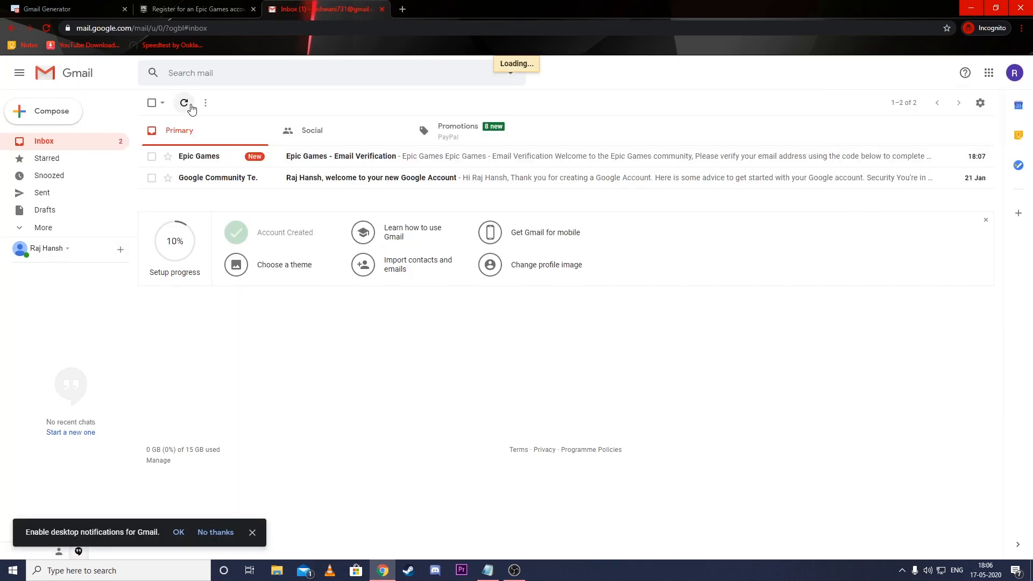
left_click(184, 103)
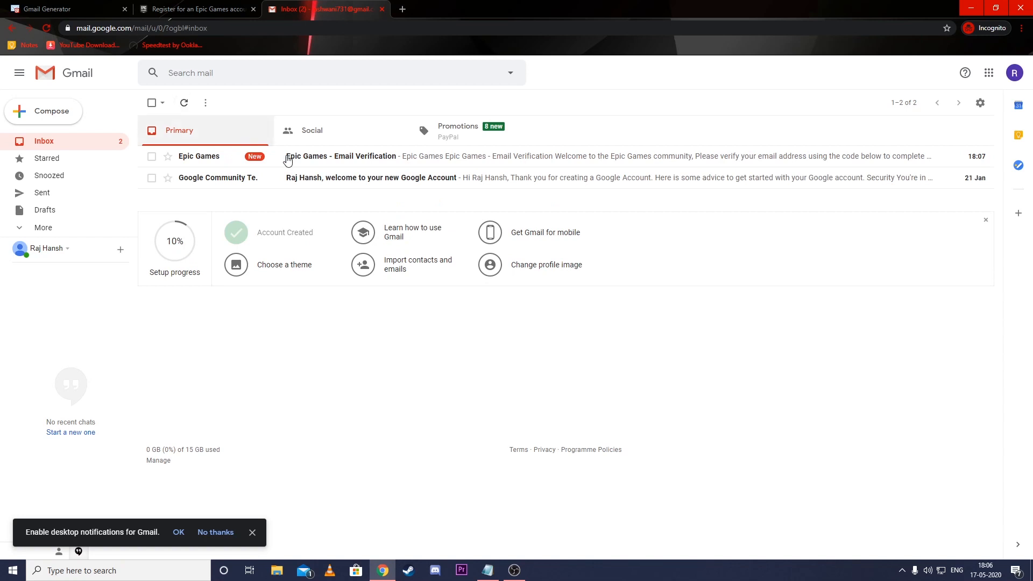
left_click(340, 156)
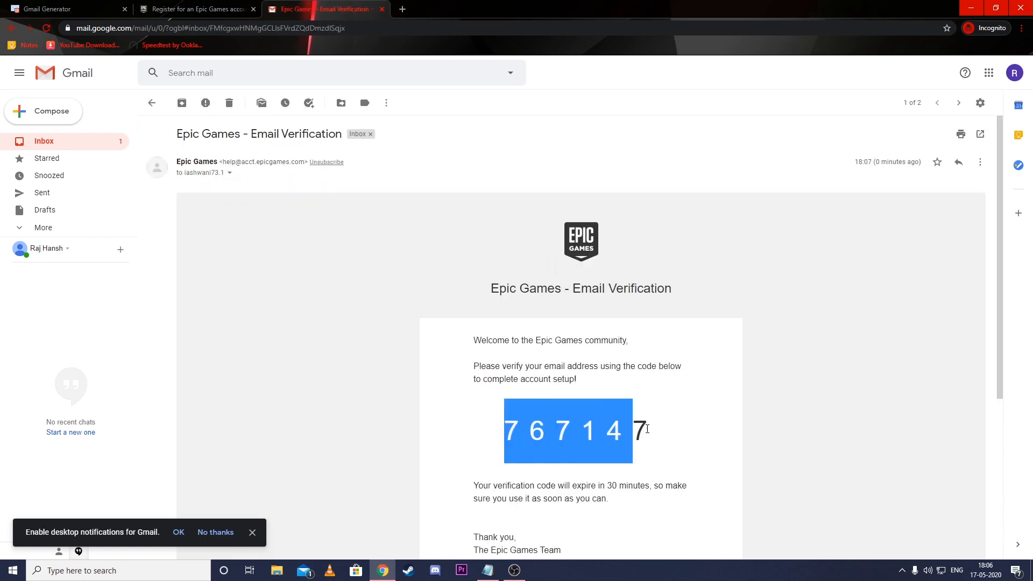
left_click(213, 193)
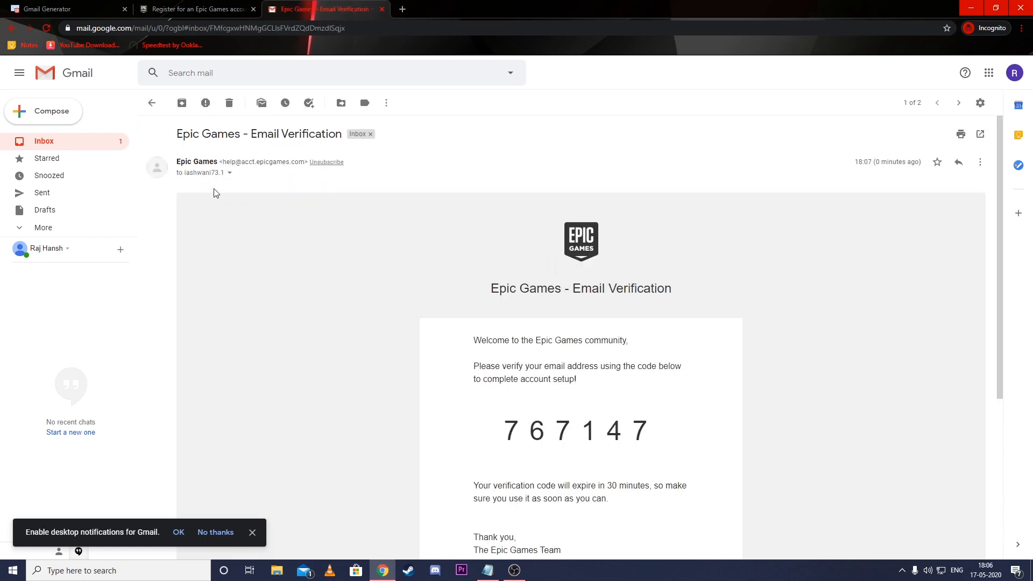
left_click(196, 9)
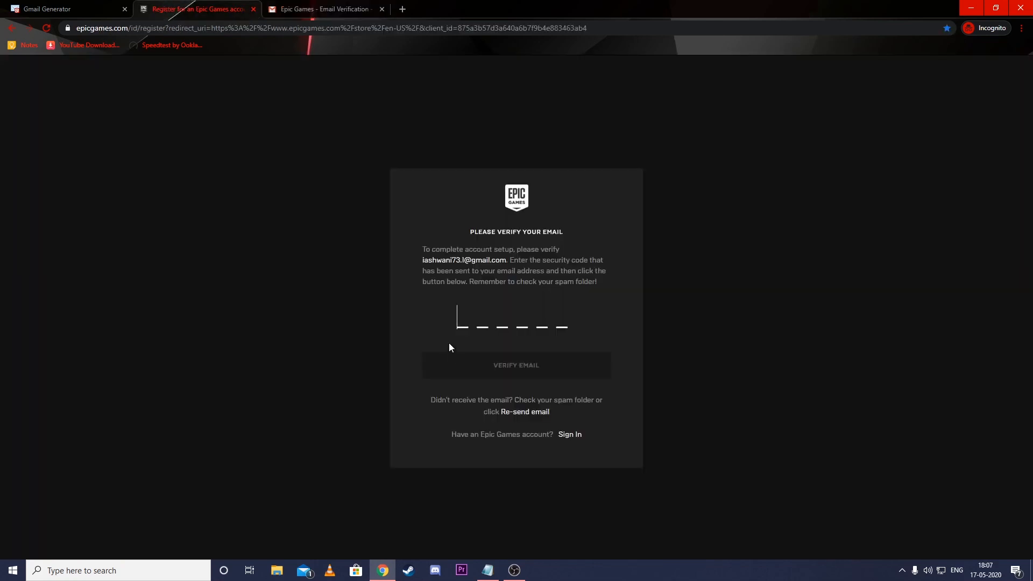
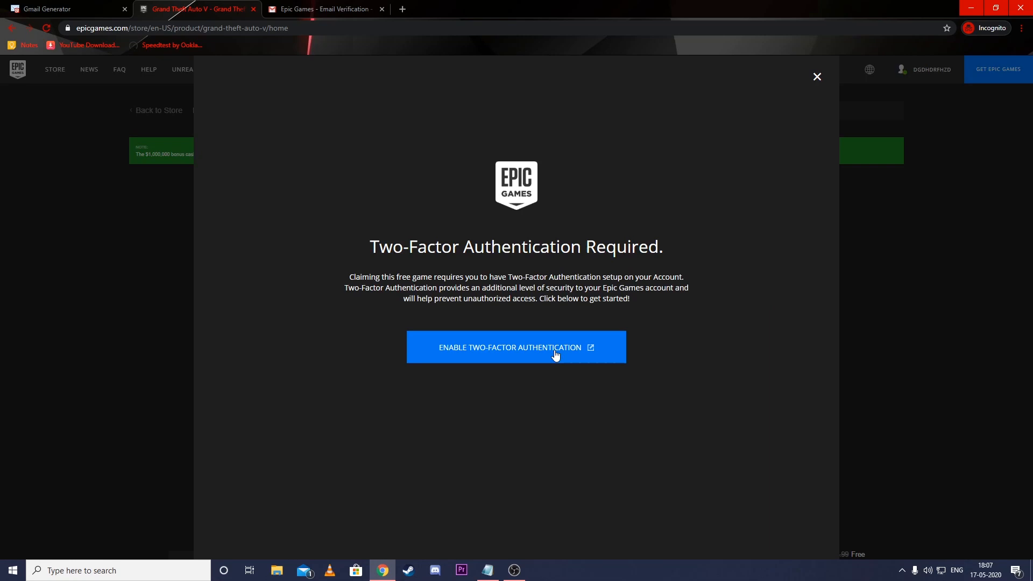
Step: Enable email-based two-factor authentication, sending a security code to the inbox
left_click(515, 348)
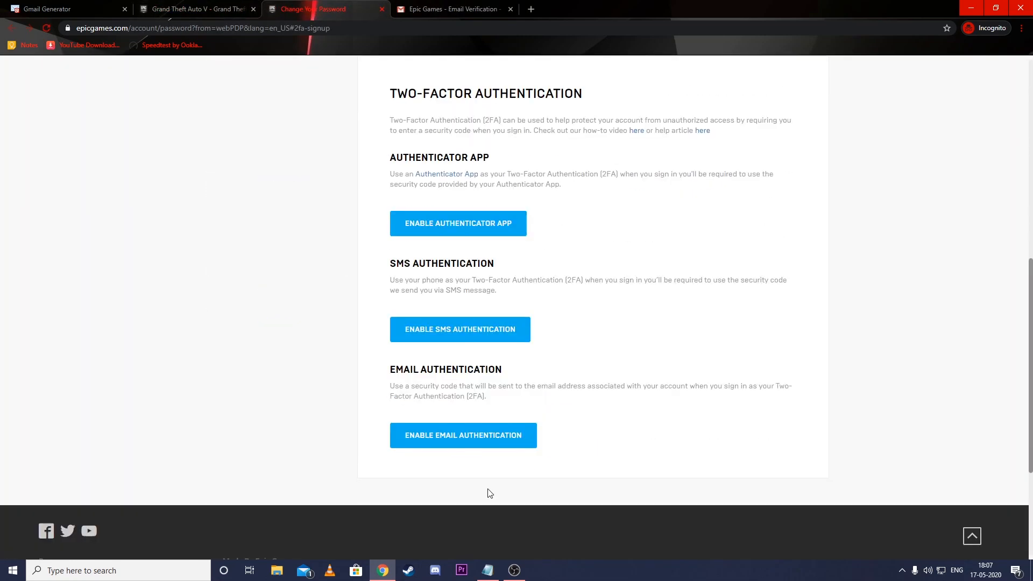
left_click(463, 435)
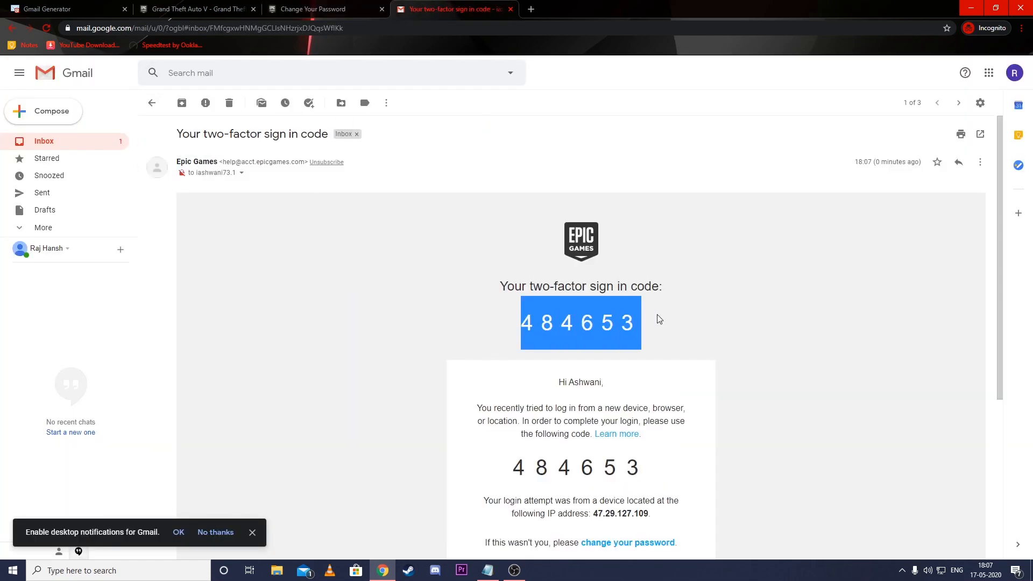
left_click(314, 9)
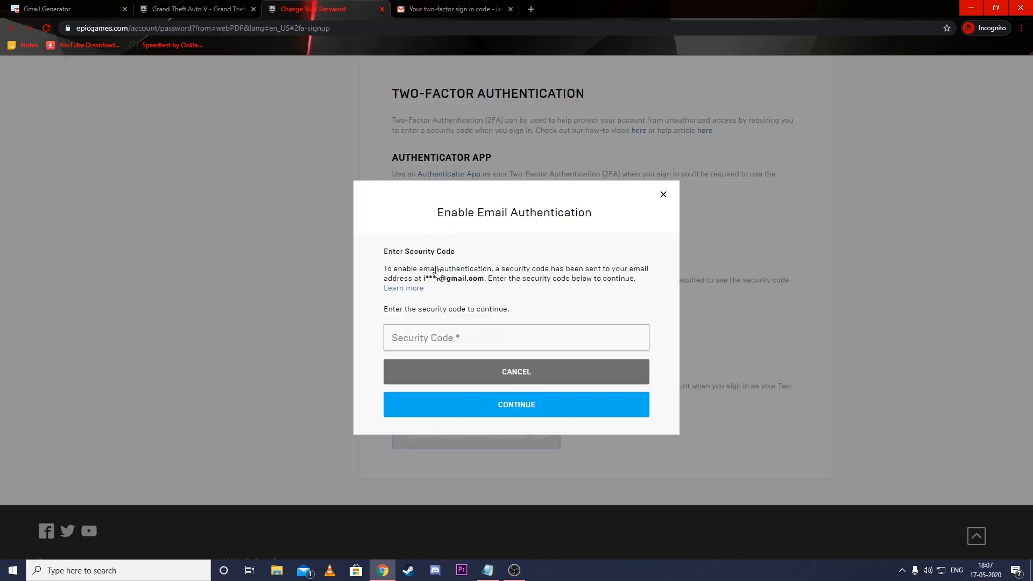
left_click(515, 404)
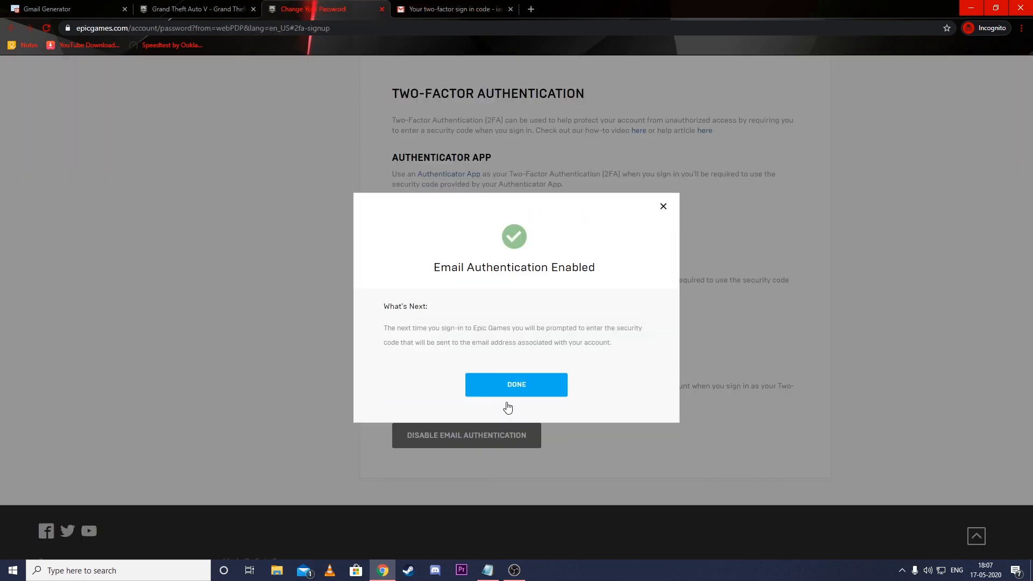
left_click(515, 384)
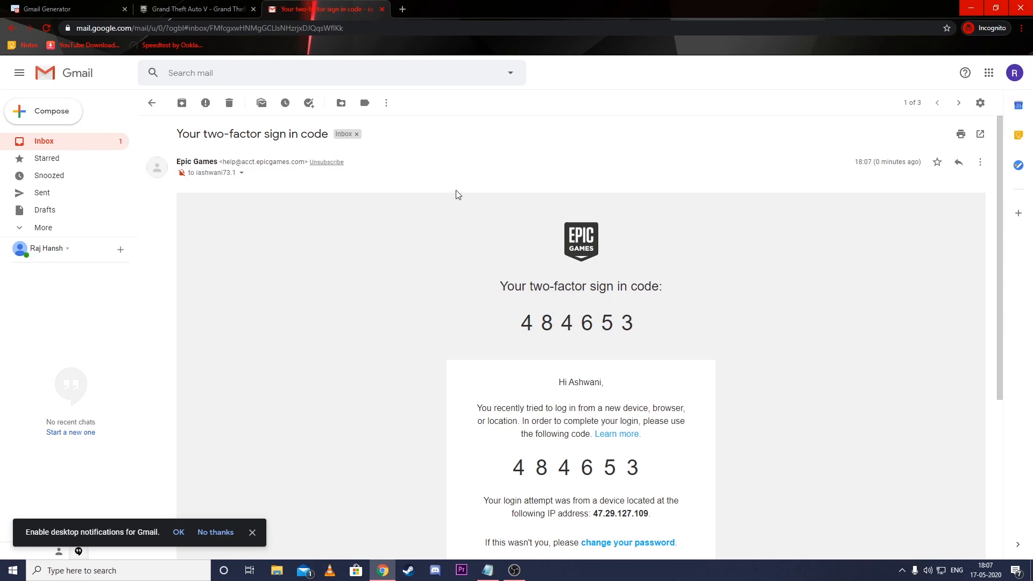
left_click(196, 9)
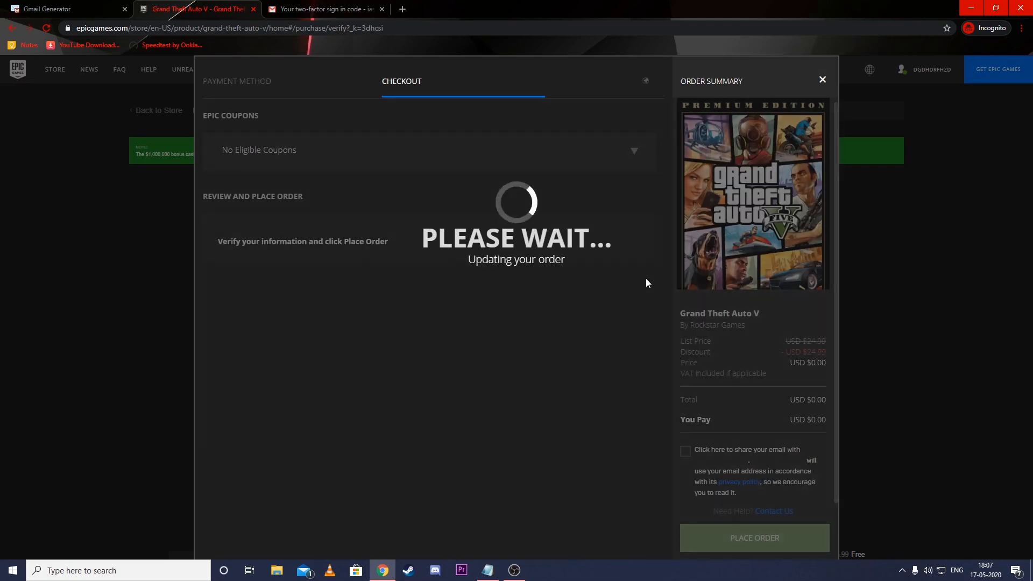
Step: Place the free $0.00 order for Grand Theft Auto V and reach the Thank You receipt
left_click(753, 538)
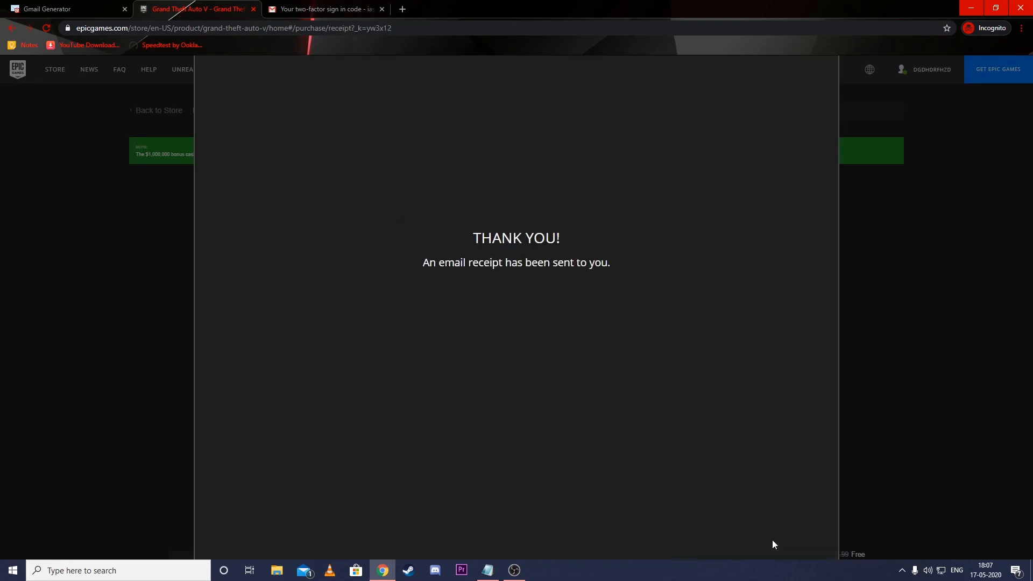